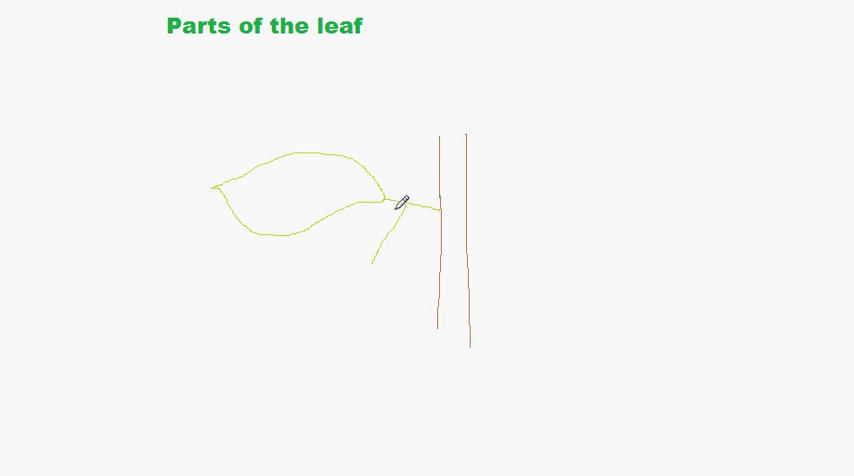
Step: Draw an arrow to the leaf's base and begin its label with 'Me'
{"action": "left_click_drag", "start_coordinate": [290, 264], "coordinate": [538, 304]}
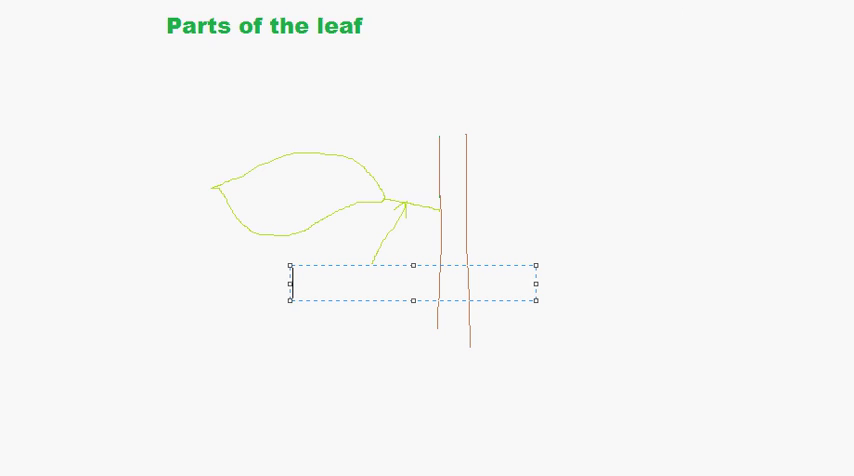
{"action": "type", "text": "Me"}
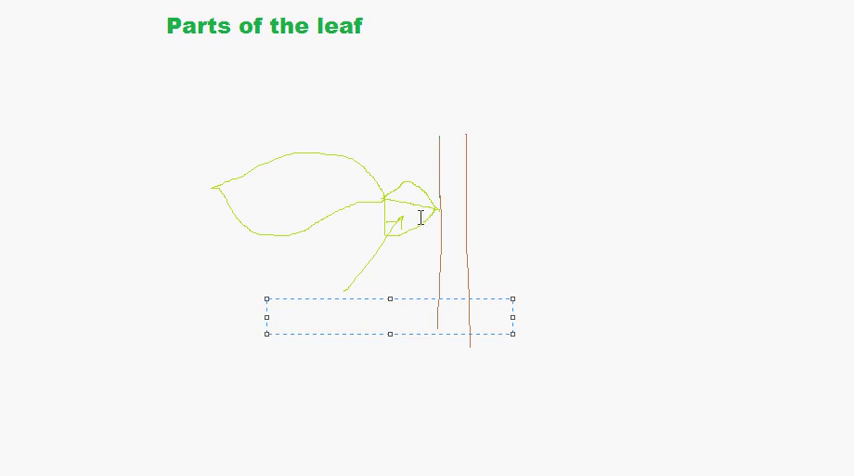
{"action": "mouse_move", "coordinate": [384, 88]}
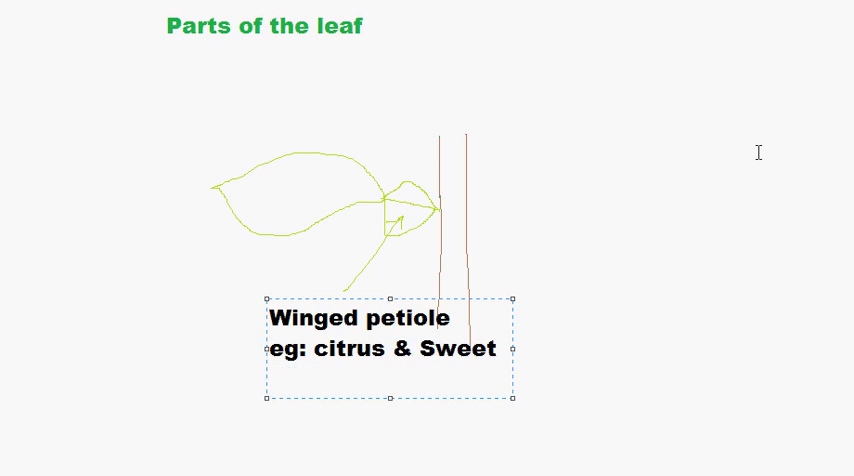
Step: Finish the winged petiole label's examples by adding 'pea' after Sweet
{"action": "type", "text": "pea"}
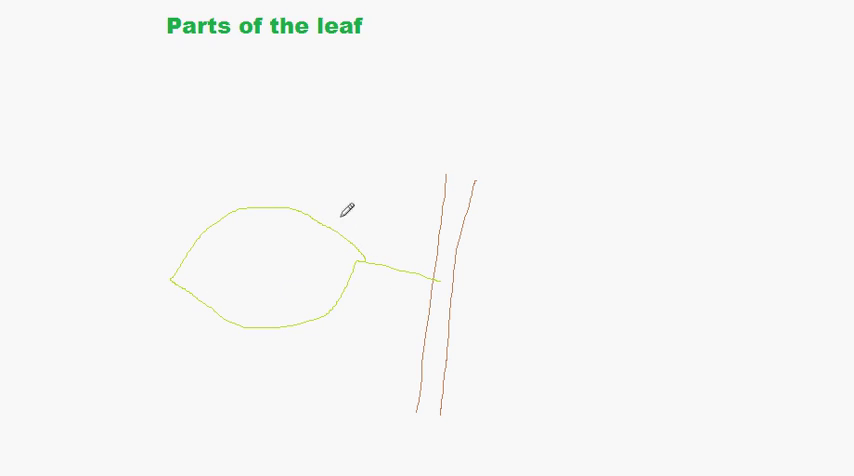
{"action": "mouse_move", "coordinate": [358, 236]}
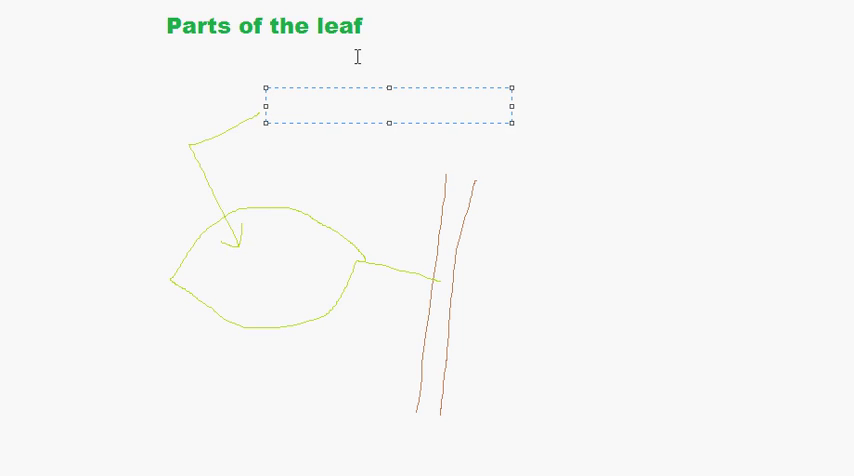
Step: Write the upper-side label 'Aductial/ ventral/ upper' beside the arrow, restarting after a mistyped beginning
{"action": "type", "text": "Aduc"}
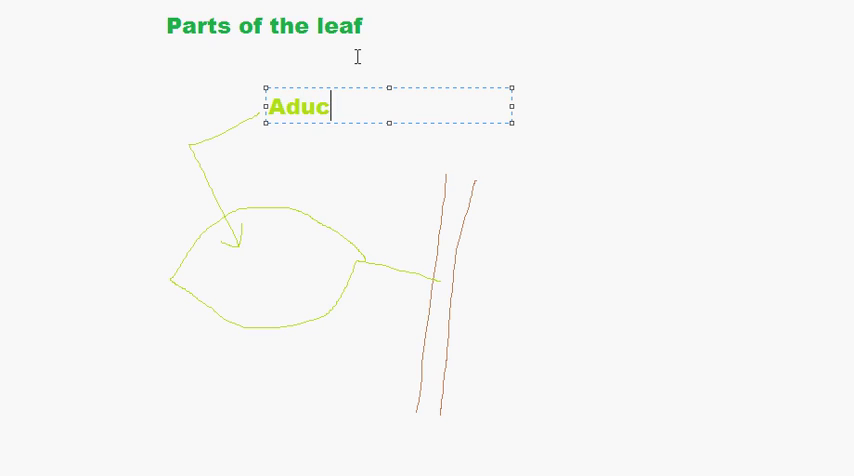
{"action": "key", "text": "Backspace"}
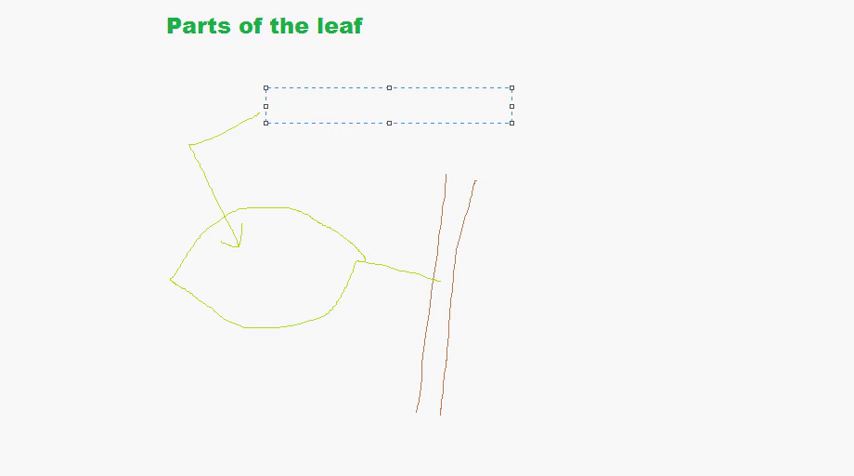
{"action": "mouse_move", "coordinate": [580, 68]}
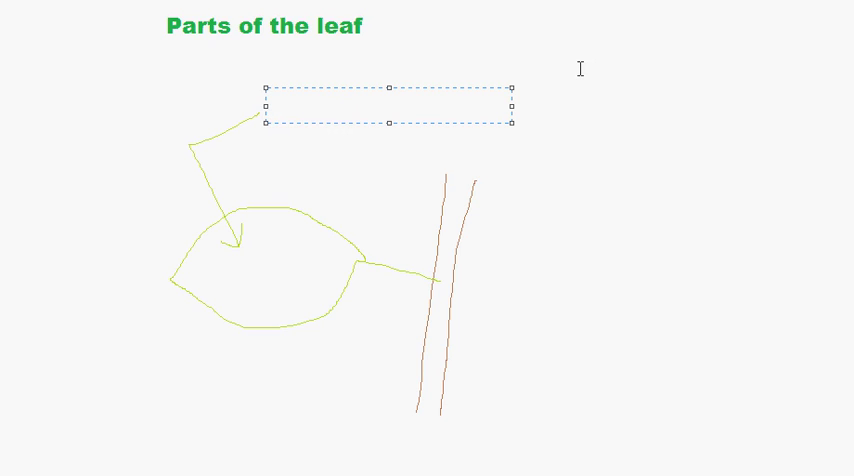
{"action": "type", "text": "Adu"}
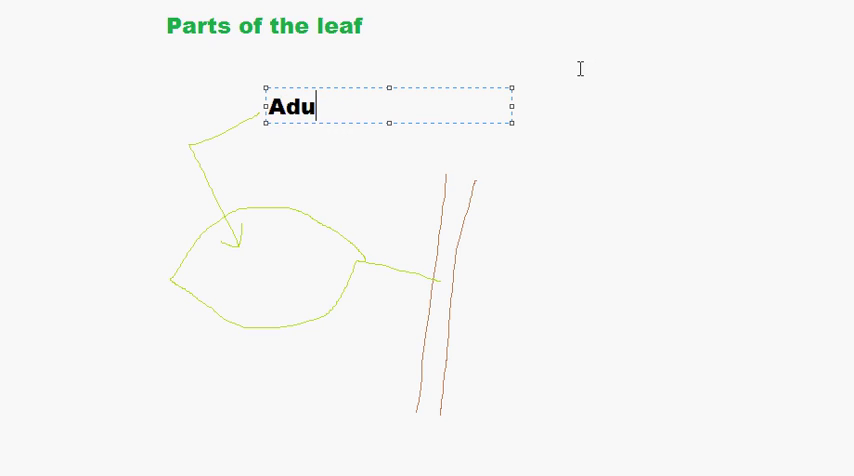
{"action": "type", "text": "ctil"}
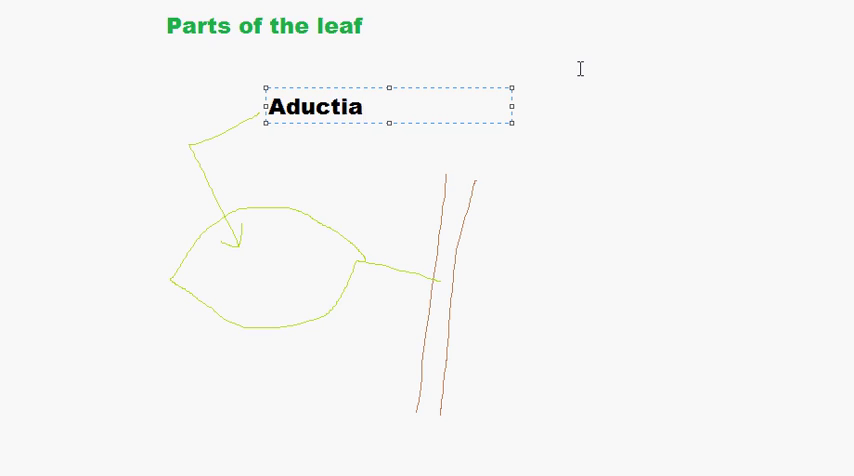
{"action": "type", "text": "l"}
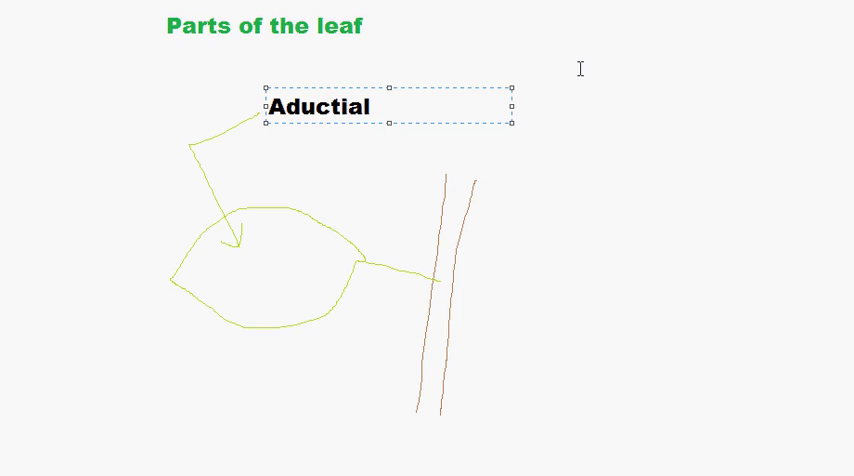
{"action": "type", "text": "v"}
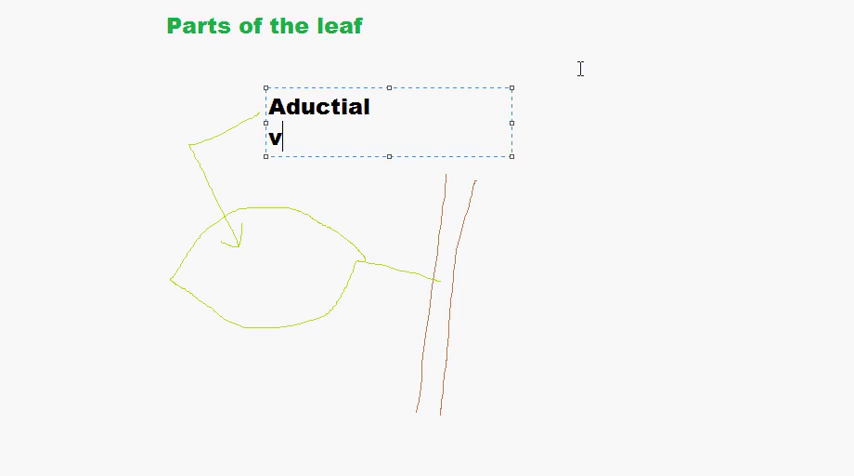
{"action": "type", "text": "en"}
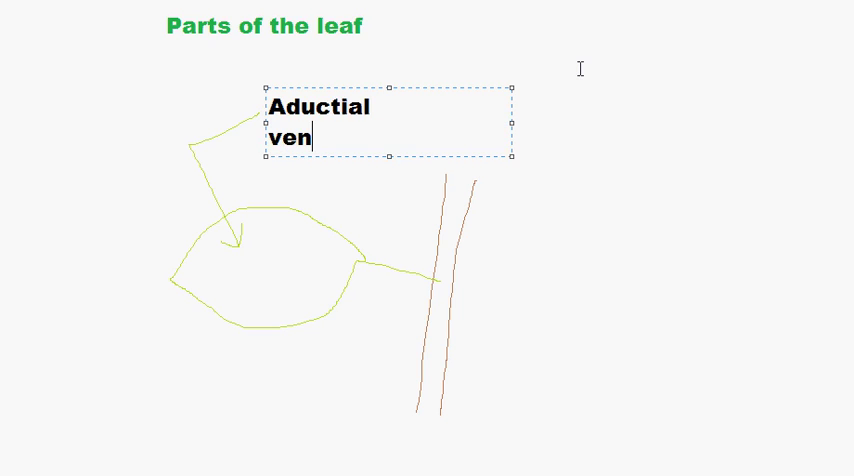
{"action": "type", "text": "tral"}
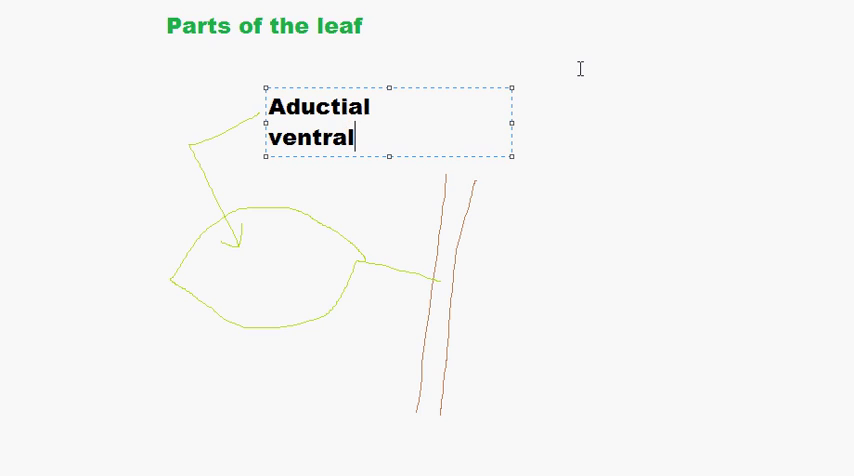
{"action": "type", "text": "/"}
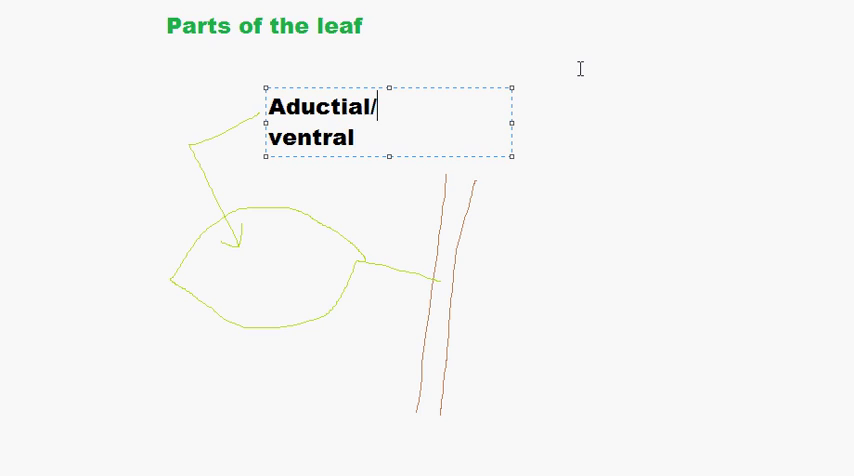
{"action": "left_click", "coordinate": [356, 138]}
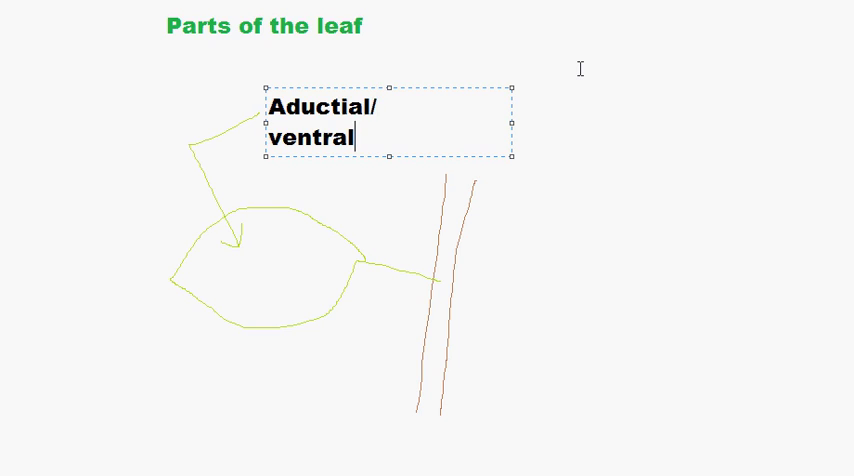
{"action": "type", "text": "/"}
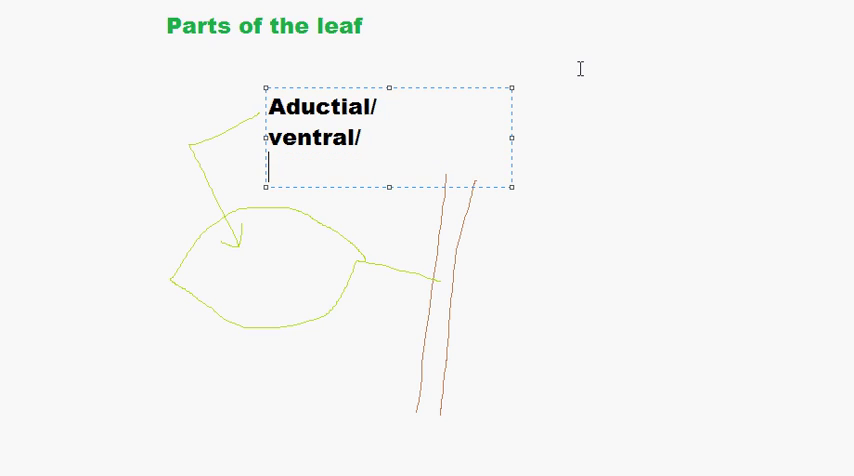
{"action": "type", "text": "upee"}
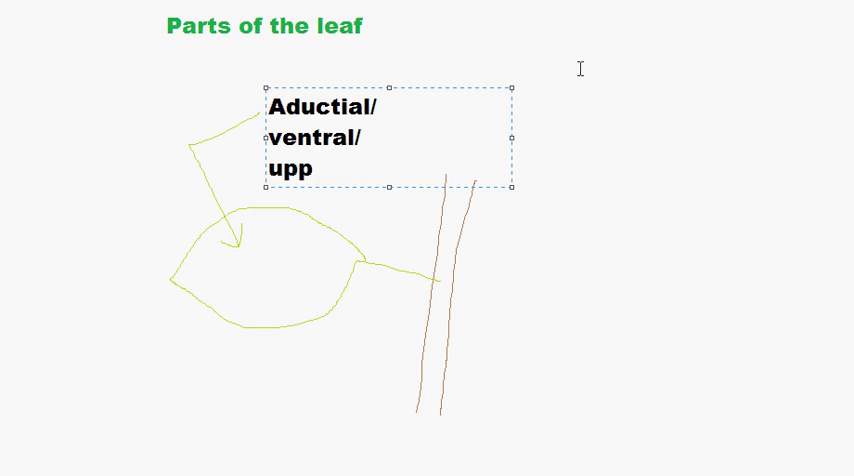
{"action": "type", "text": "er"}
{"action": "type", "text": "buc"}
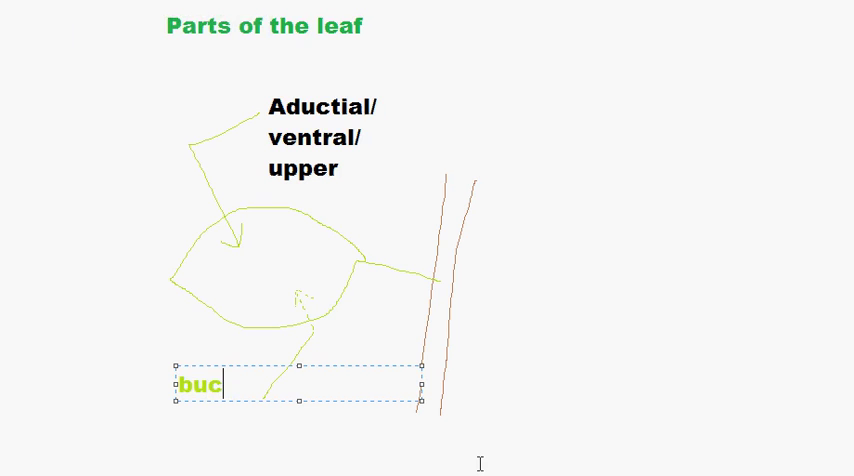
Step: Write 'Abuctial surface' for the leaf's underside and begin the 'lower surface' line
{"action": "type", "text": "Abuctial surface"}
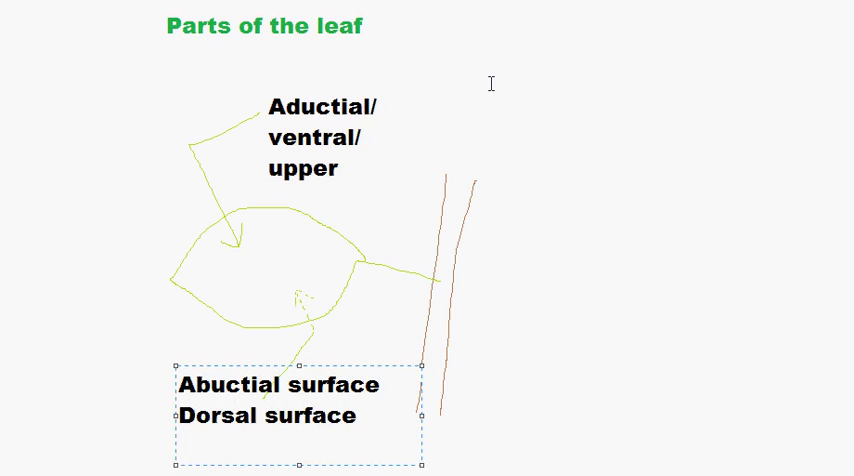
{"action": "type", "text": "lower surface"}
{"action": "type", "text": "Midrib"}
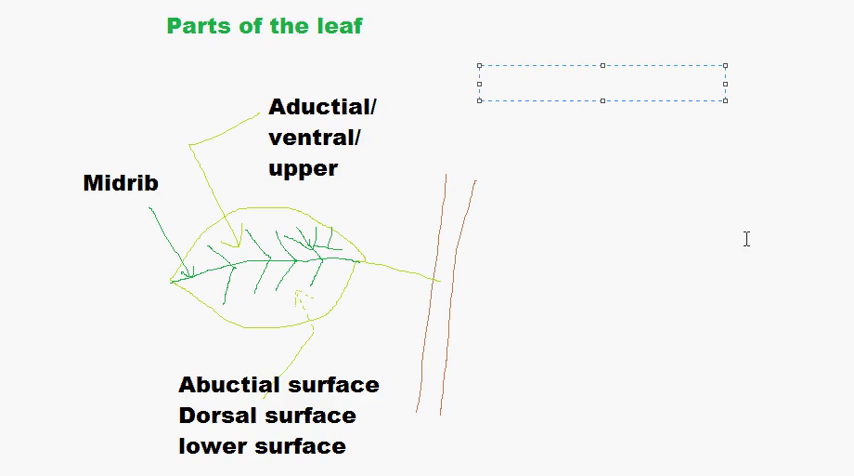
Step: Write the heading 'Leaf duration' in the top-right text box
{"action": "type", "text": "Lea"}
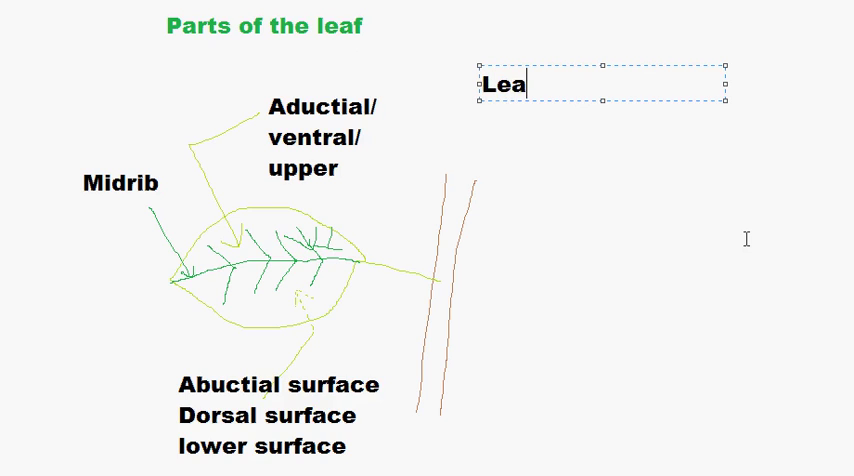
{"action": "type", "text": "f du"}
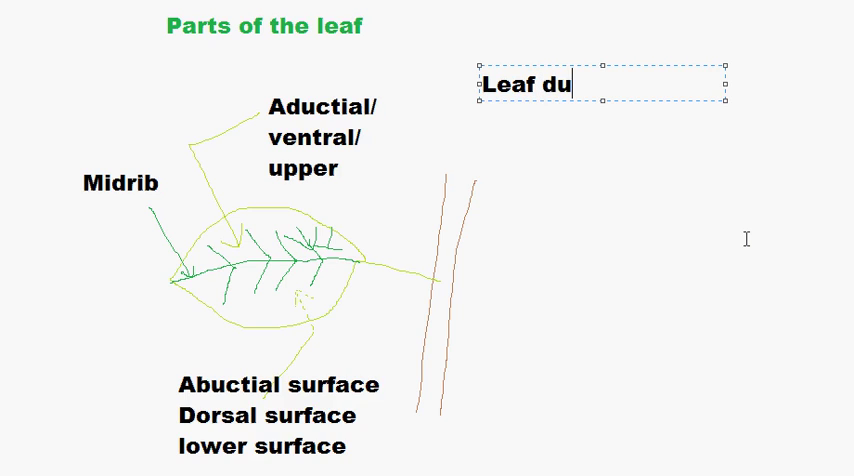
{"action": "type", "text": "r"}
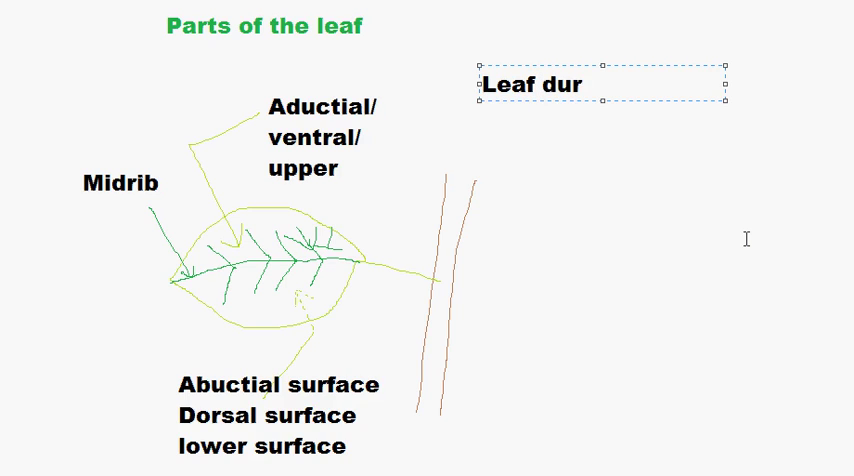
{"action": "type", "text": "atio"}
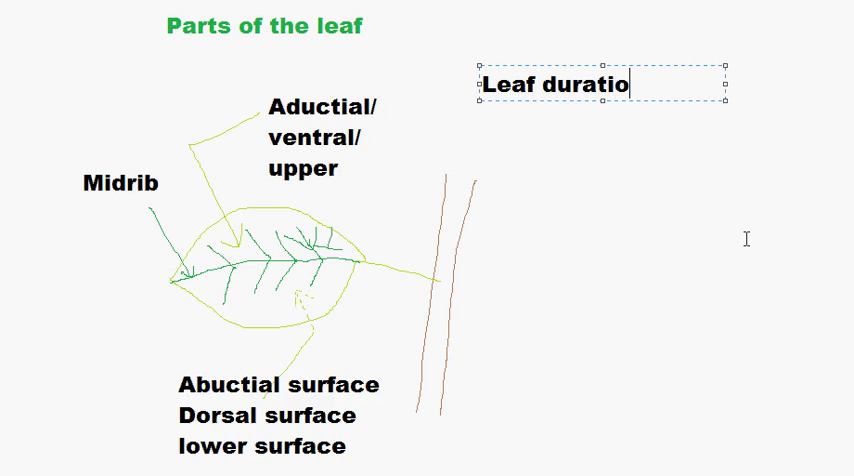